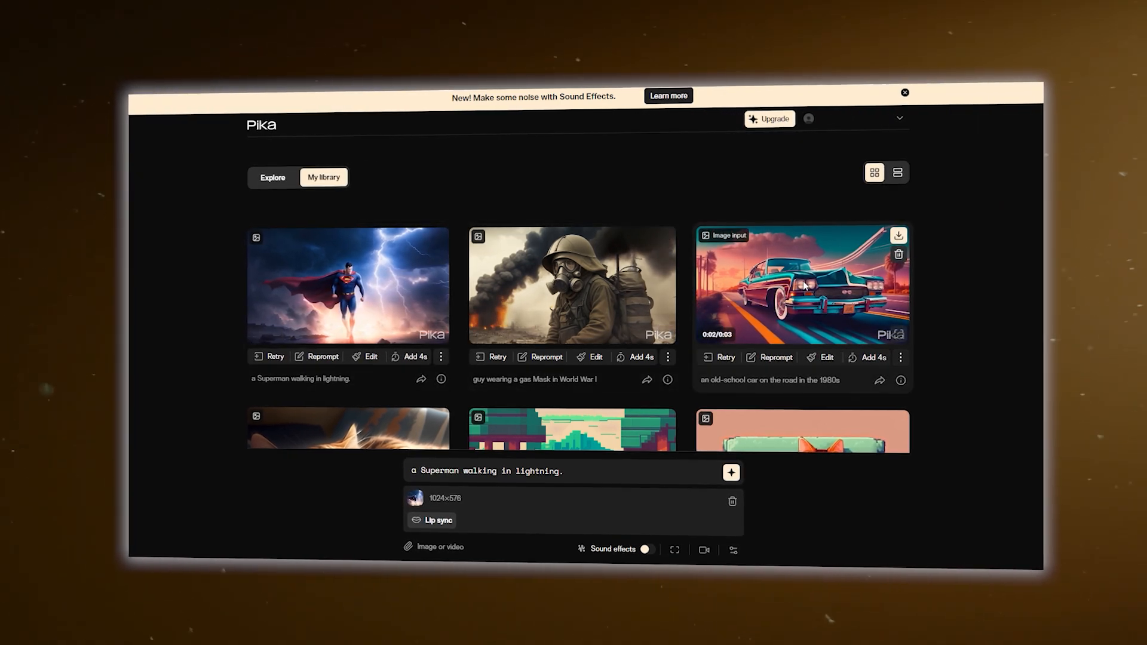
Step: Open the underwater diver clip with purple anemones from My library and play it through its three seconds
{"action": "left_click", "coordinate": [803, 284]}
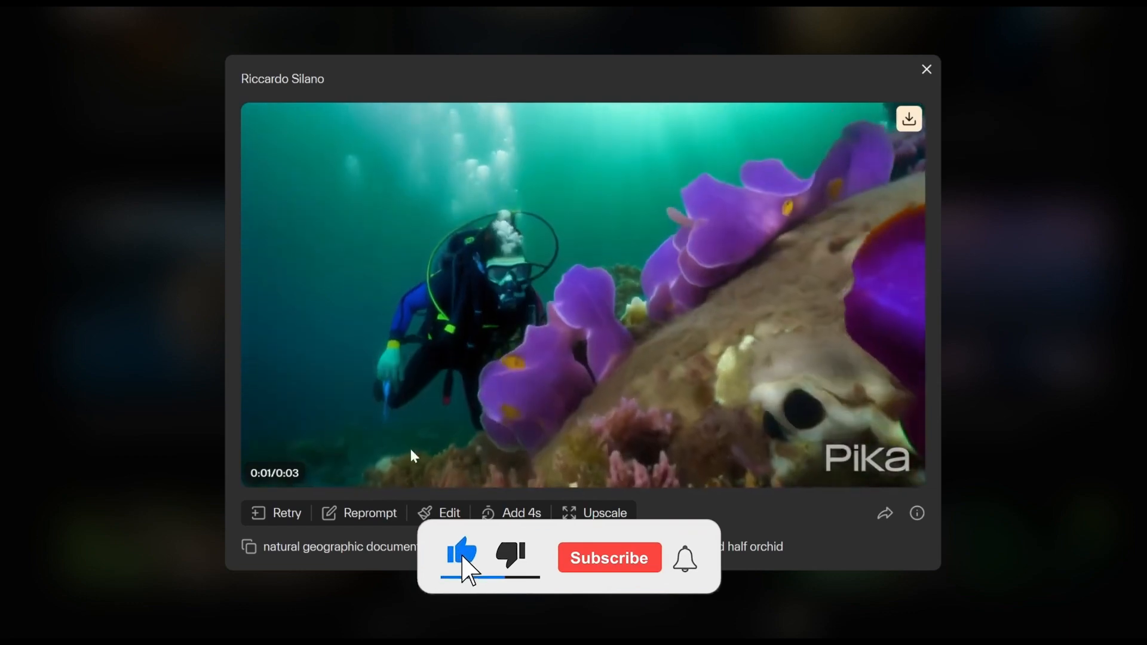
{"action": "left_click", "coordinate": [609, 558]}
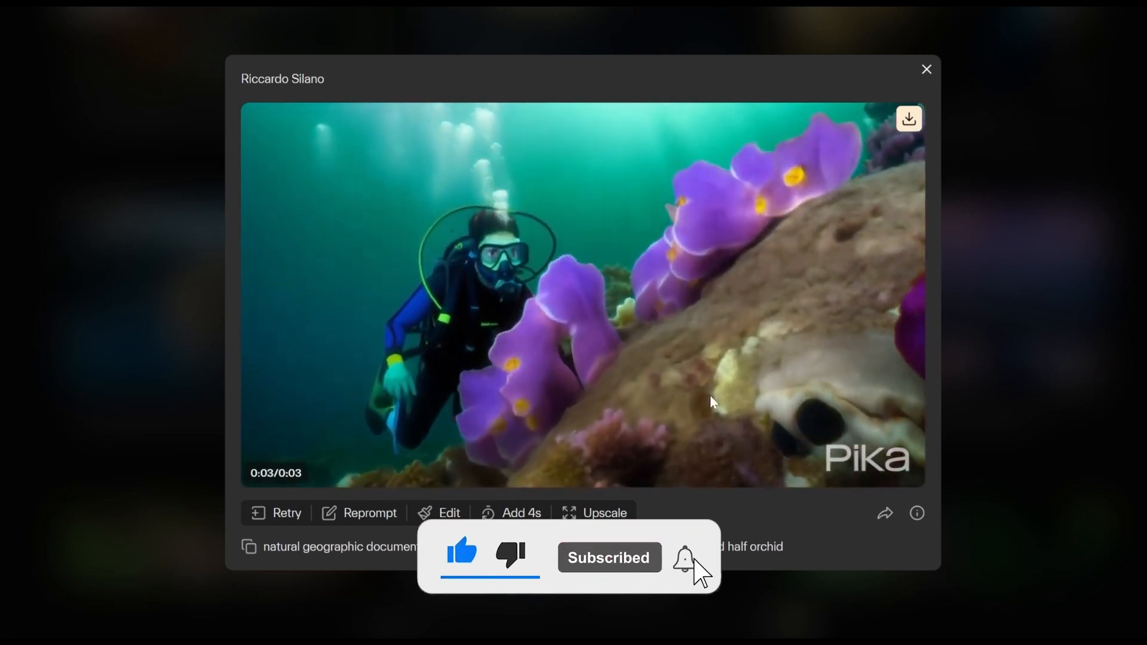